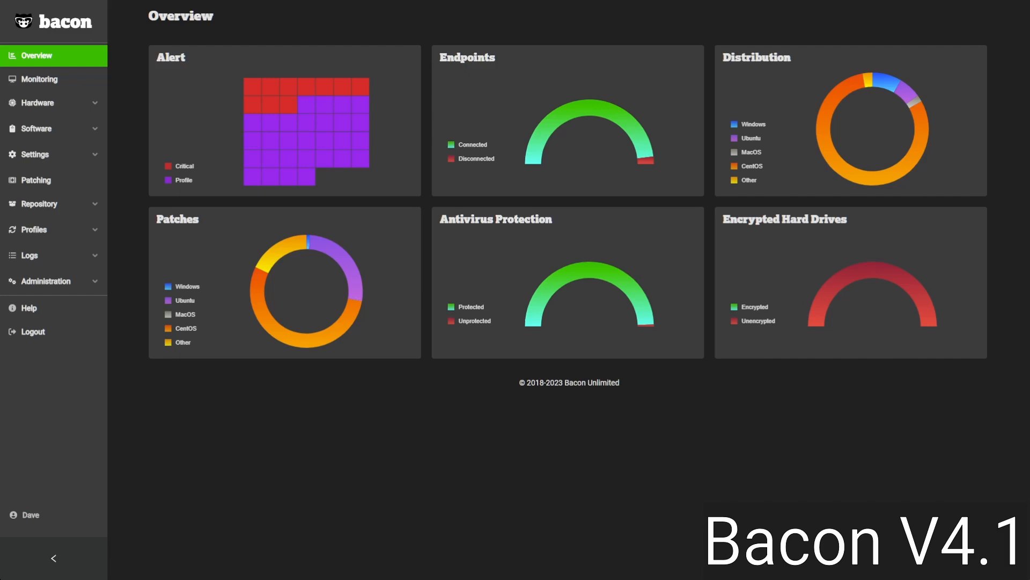
Expand the Repository section in the sidebar to reveal Bundles and Files
left_click(40, 203)
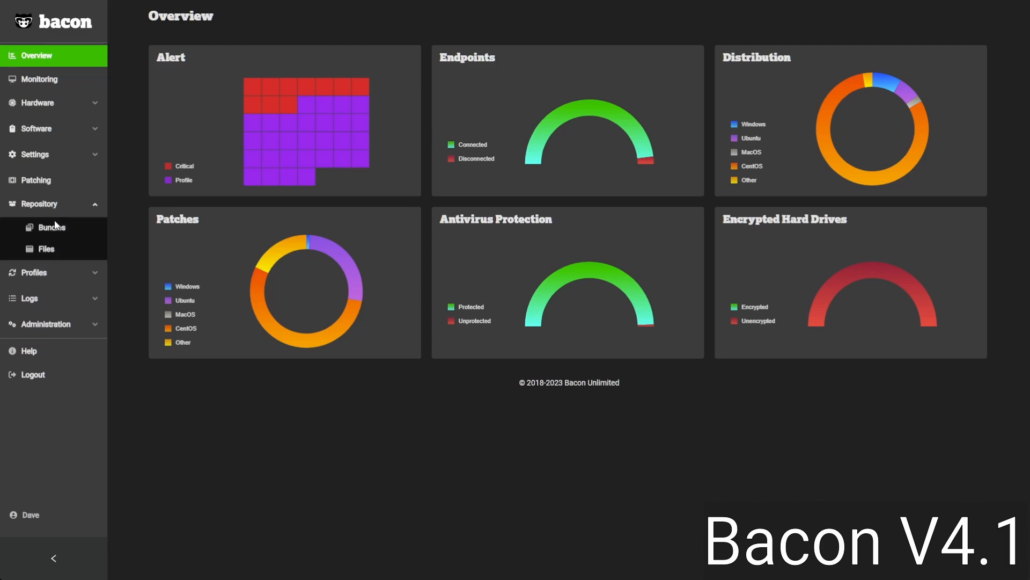
mouse_move(55, 253)
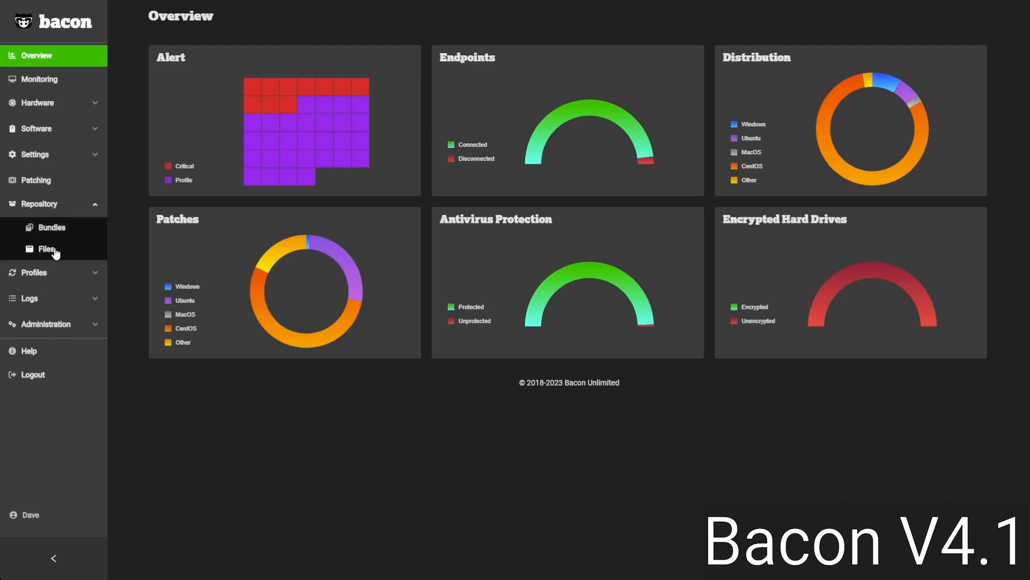
Show the repository Files list and bring up the Actions menu for RunAs.bat
left_click(46, 248)
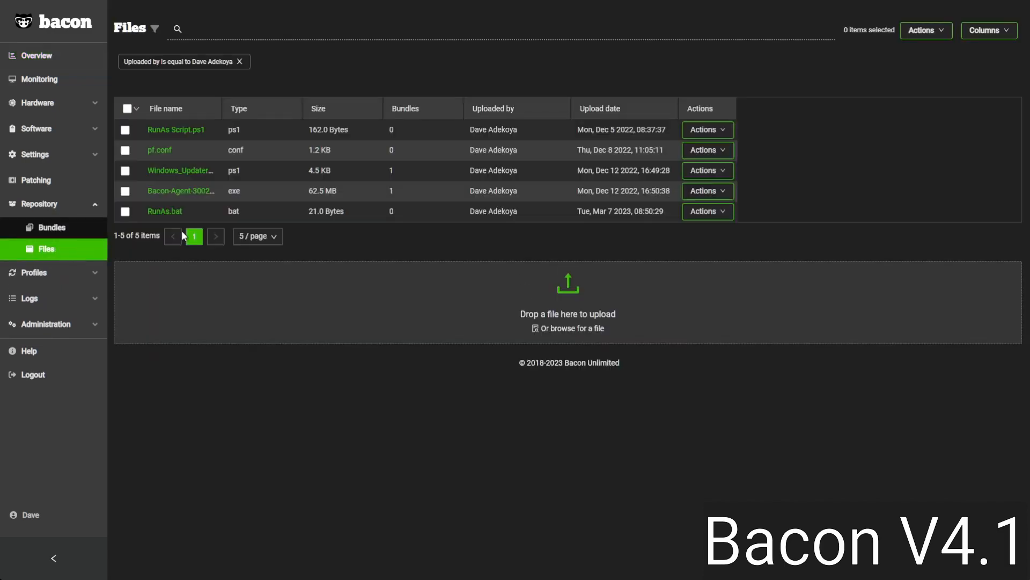
mouse_move(708, 211)
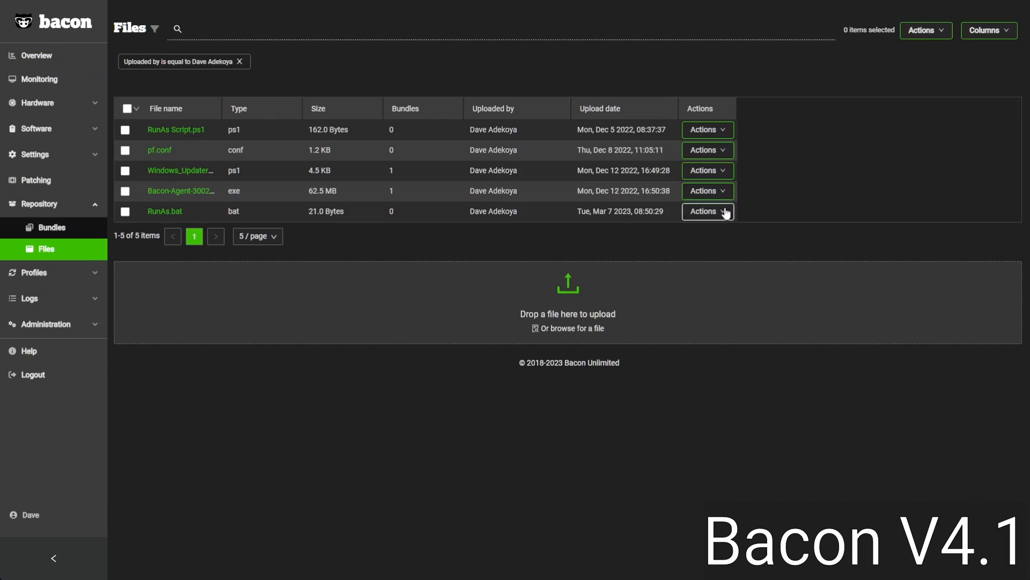
left_click(707, 211)
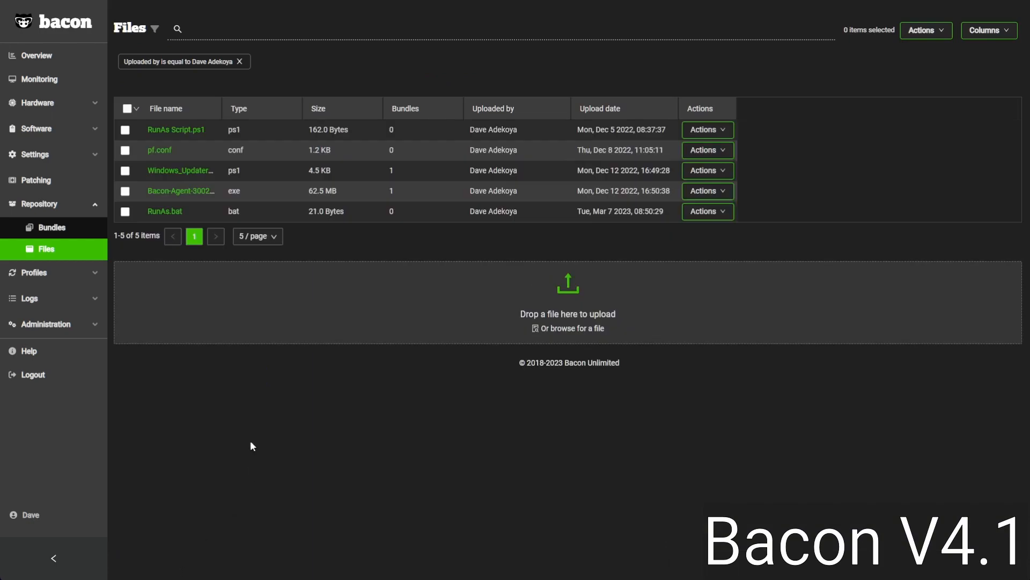
left_click(707, 211)
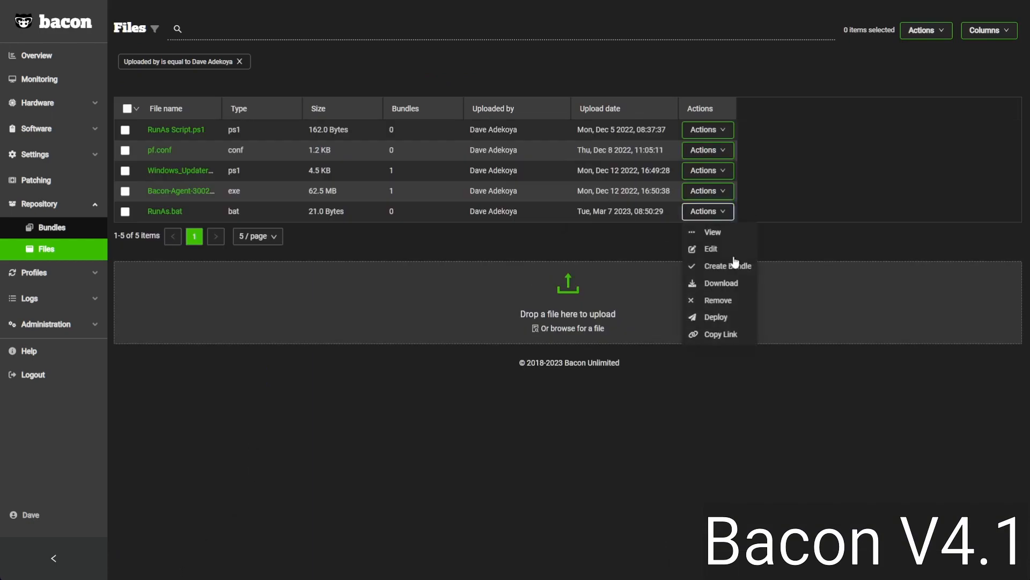
Start a Deploy of RunAs.bat with Windows as OS platform and RunAs.bat as launcher
left_click(716, 316)
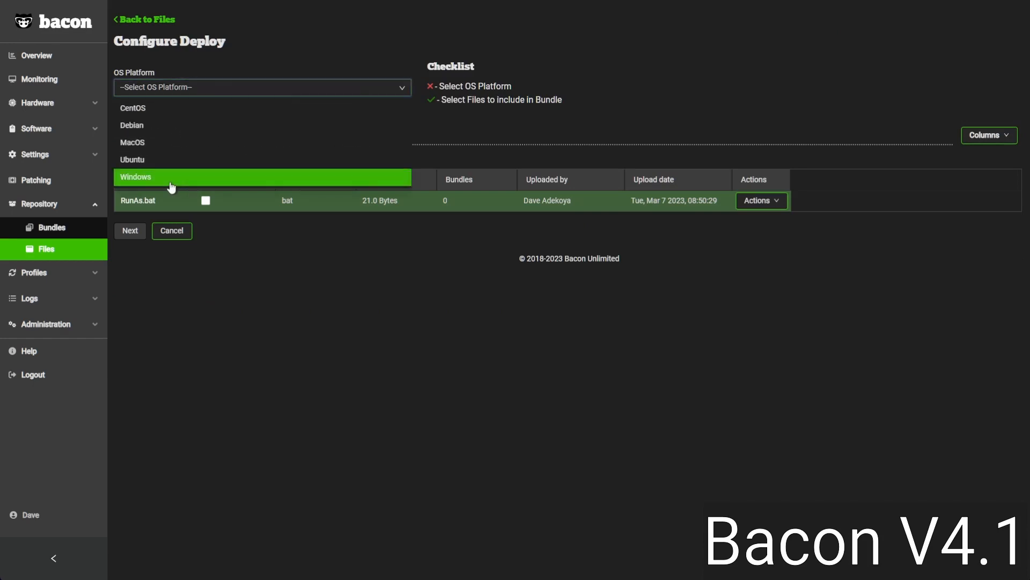
left_click(135, 176)
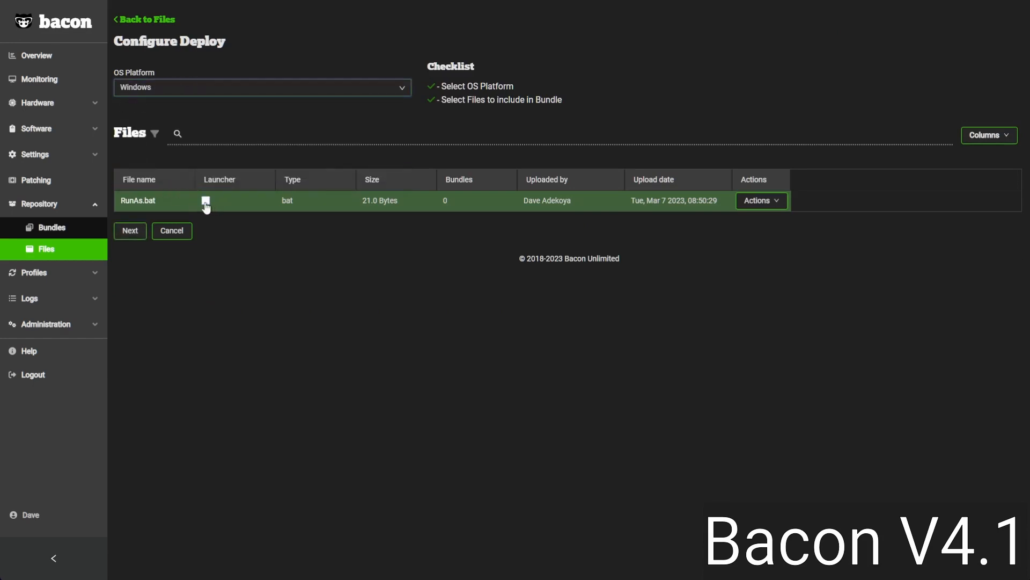
left_click(206, 200)
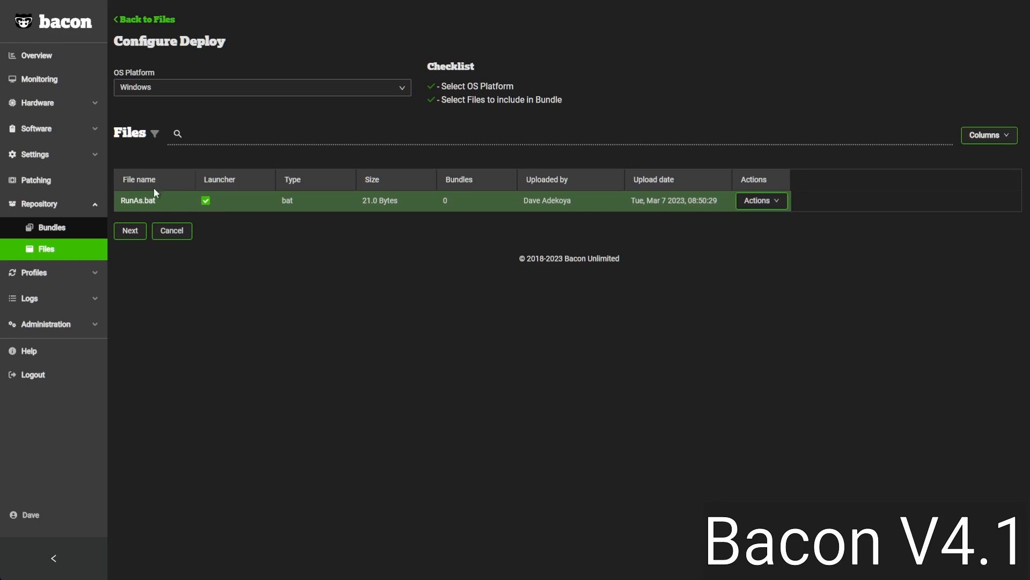
mouse_move(130, 231)
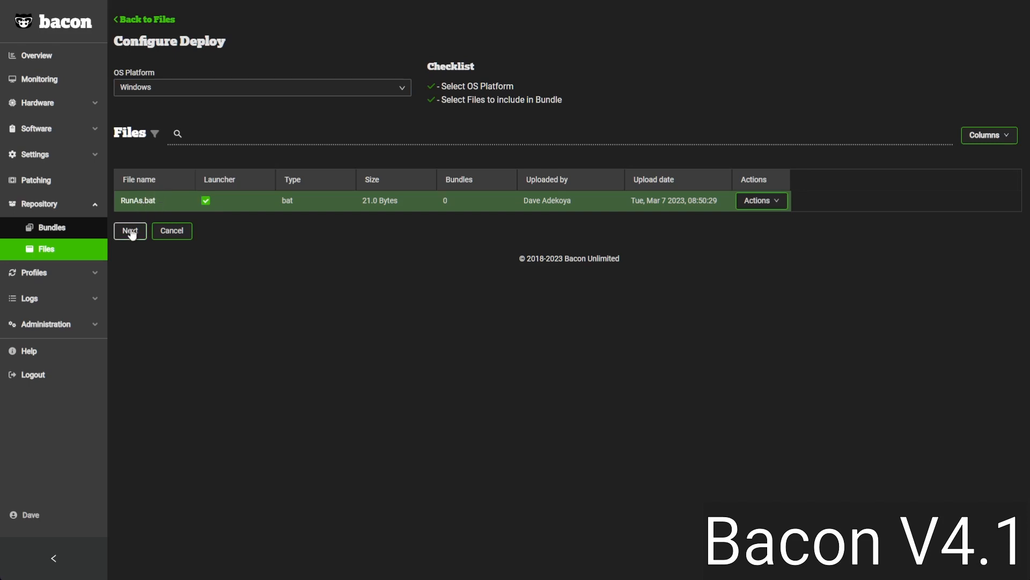
left_click(130, 231)
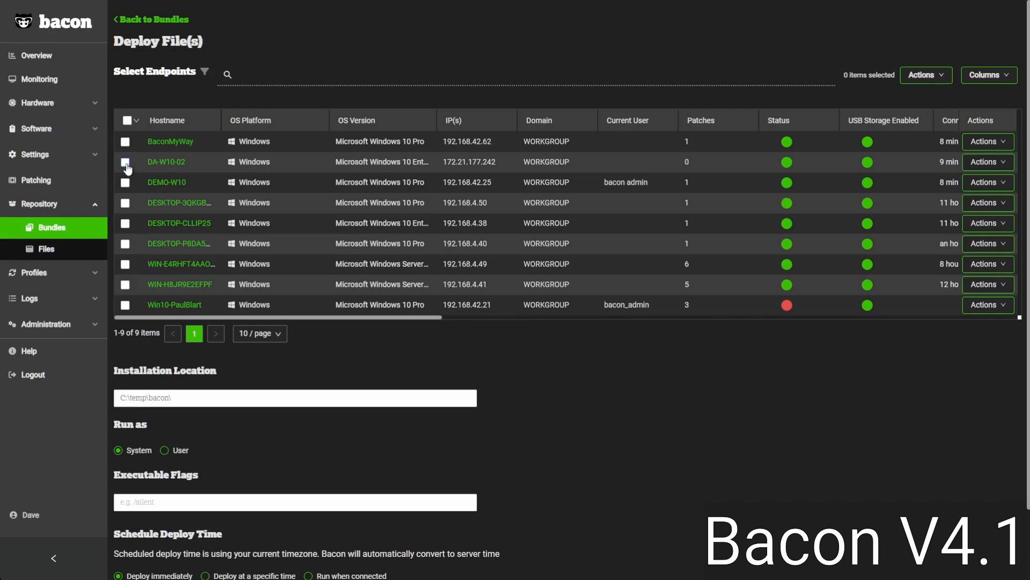
Select endpoint DA-W10-02 as the deployment target
left_click(125, 162)
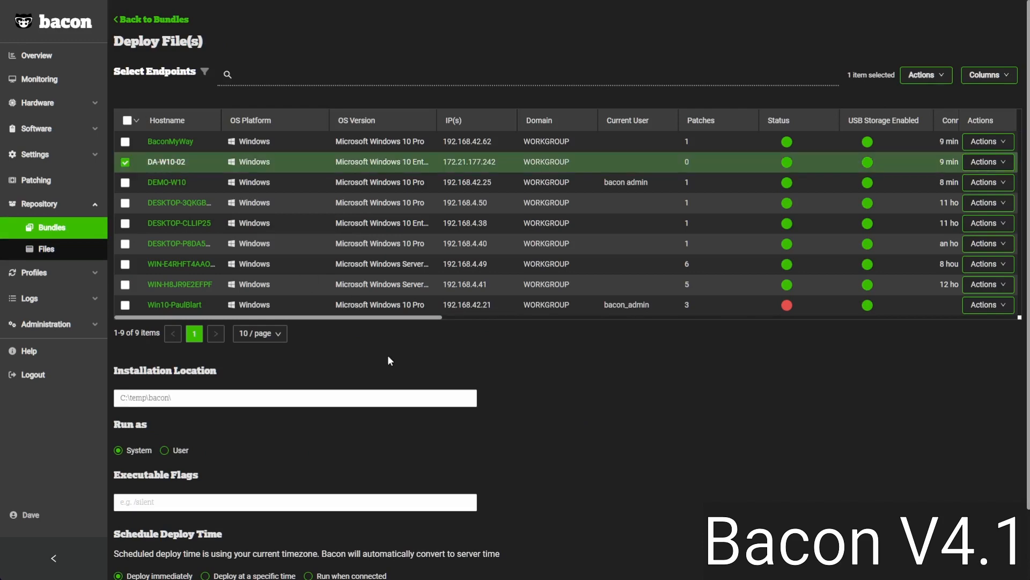
scroll("down", 3)
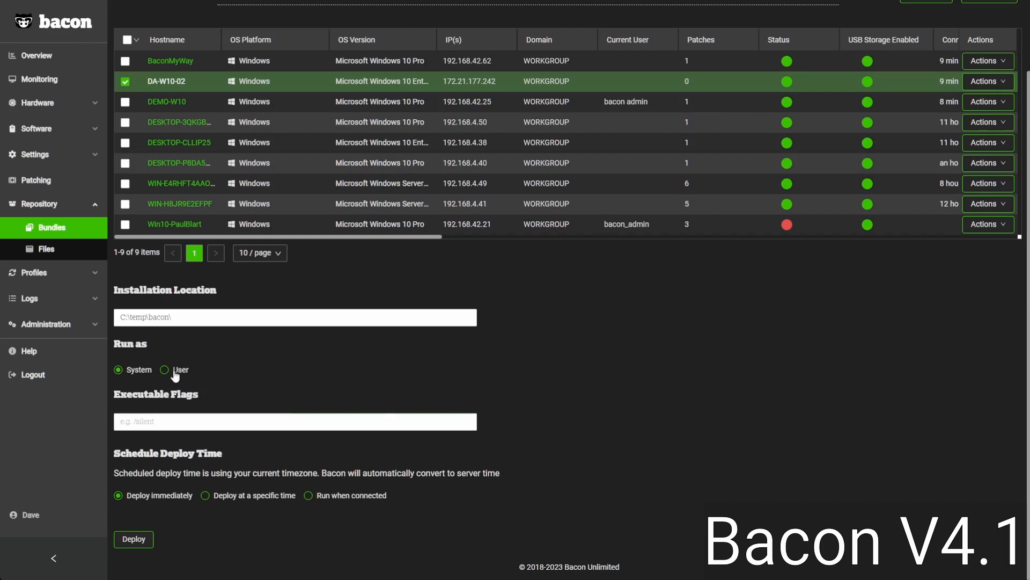
Run as user dave with the password supplied and launch the deploy job
left_click(164, 369)
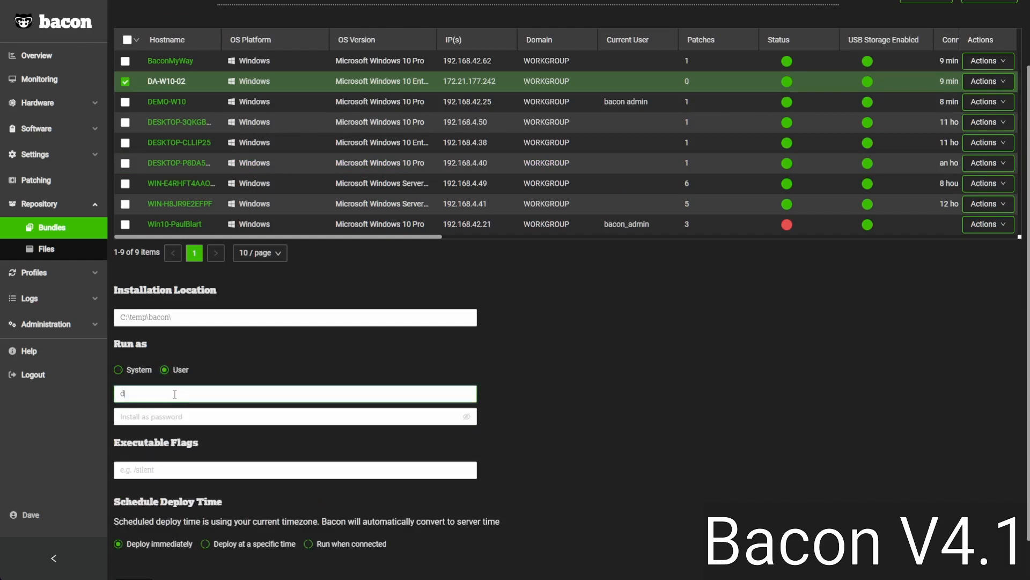
type("ave")
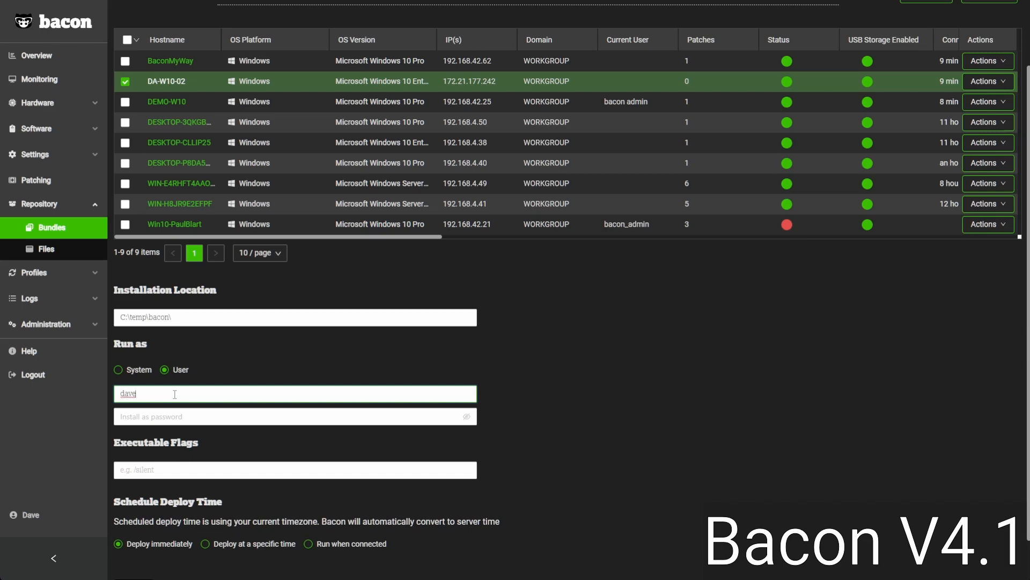
left_click(294, 417)
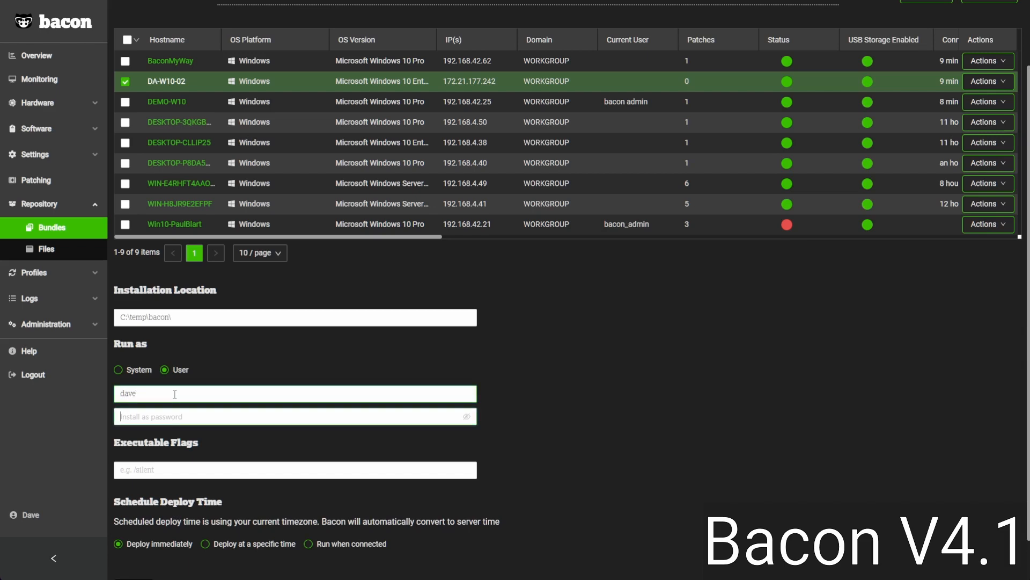
type("*")
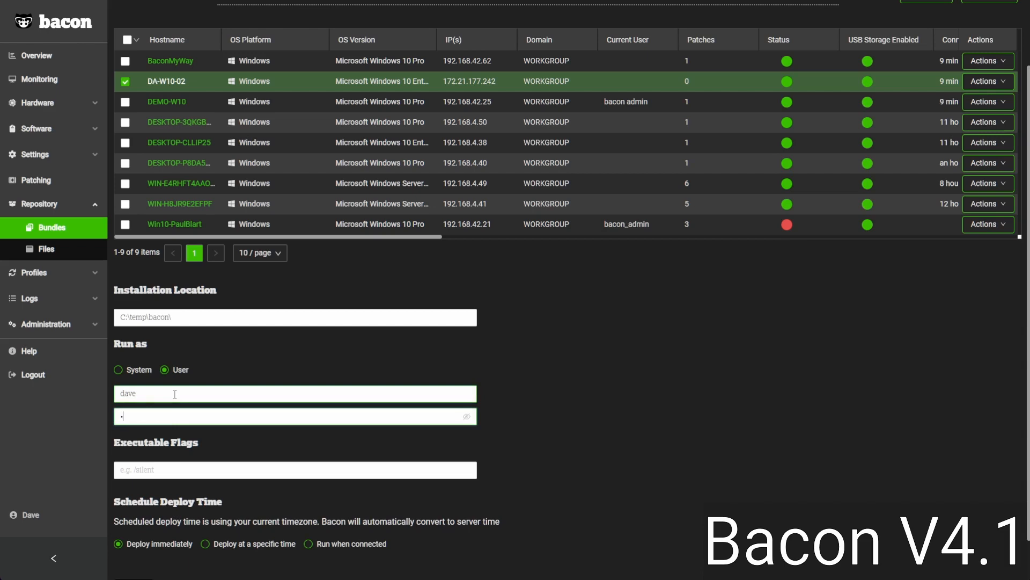
type("password")
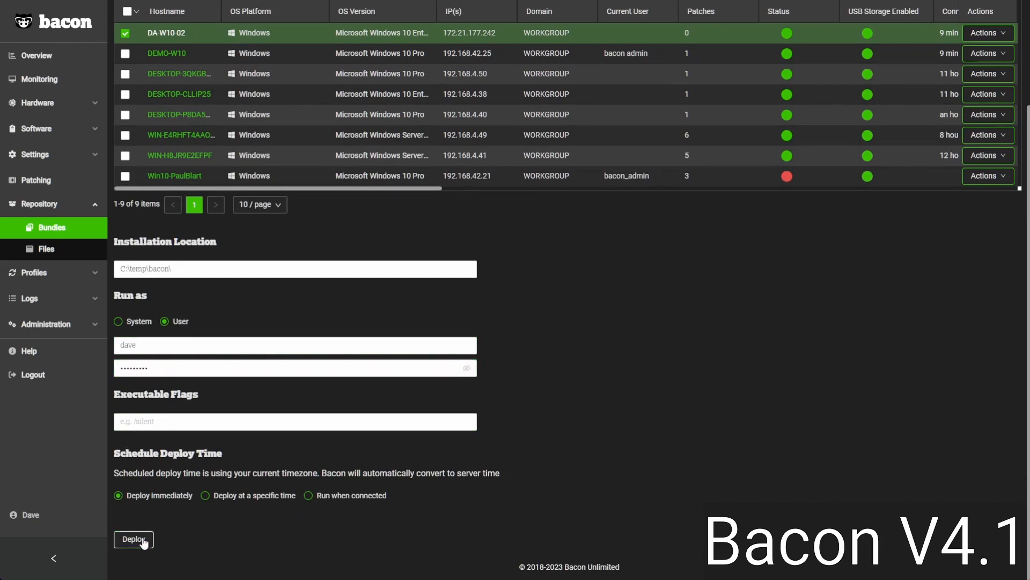
left_click(133, 539)
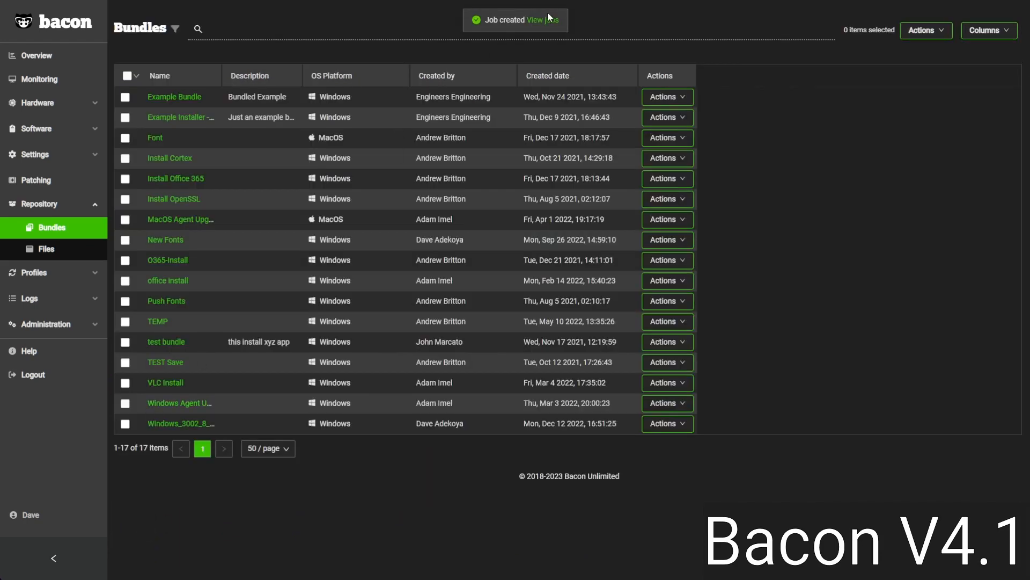
View the jobs list from the notification and show the new RunAs.bat deploy job's details
left_click(541, 19)
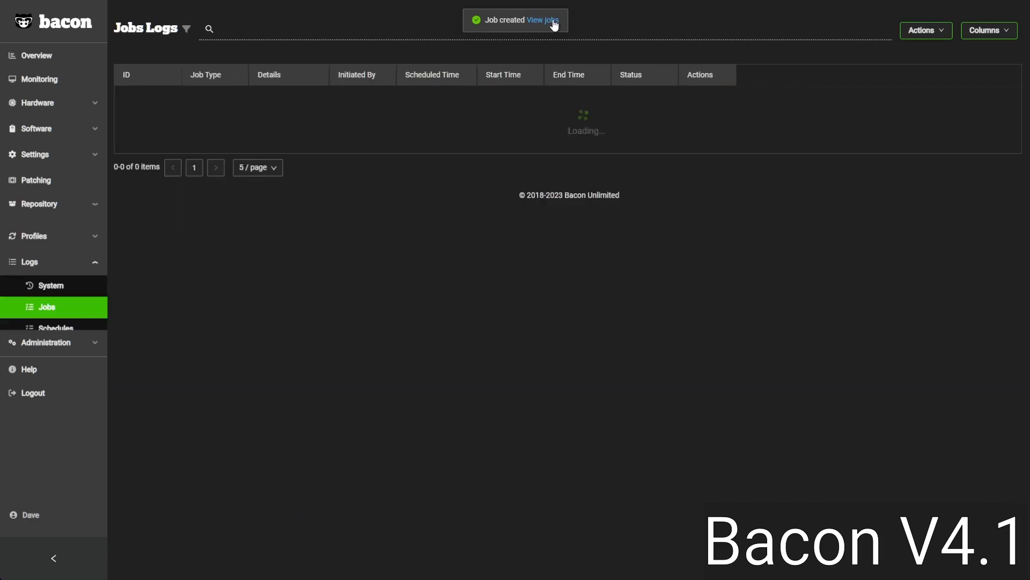
left_click(542, 20)
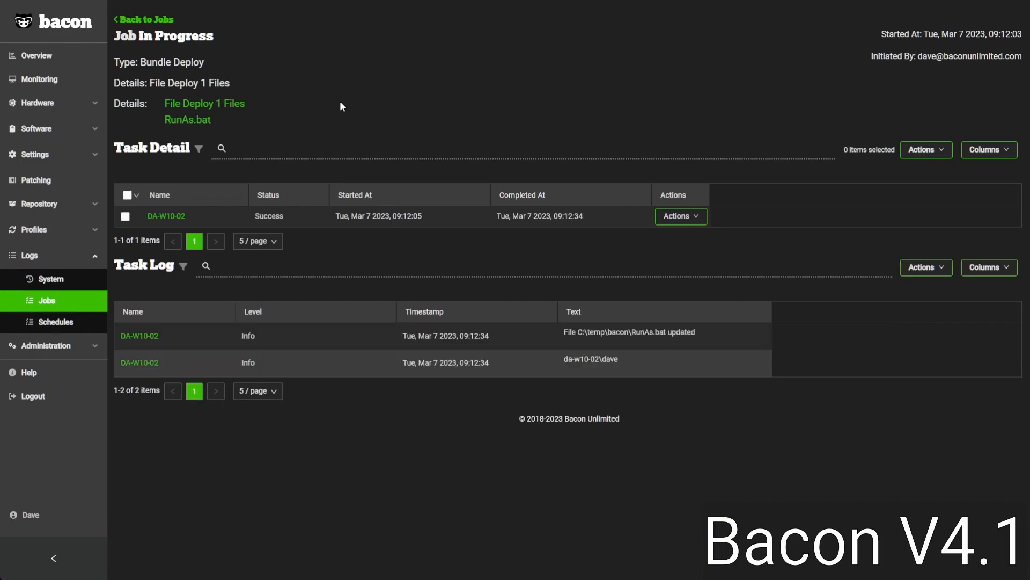
mouse_move(774, 410)
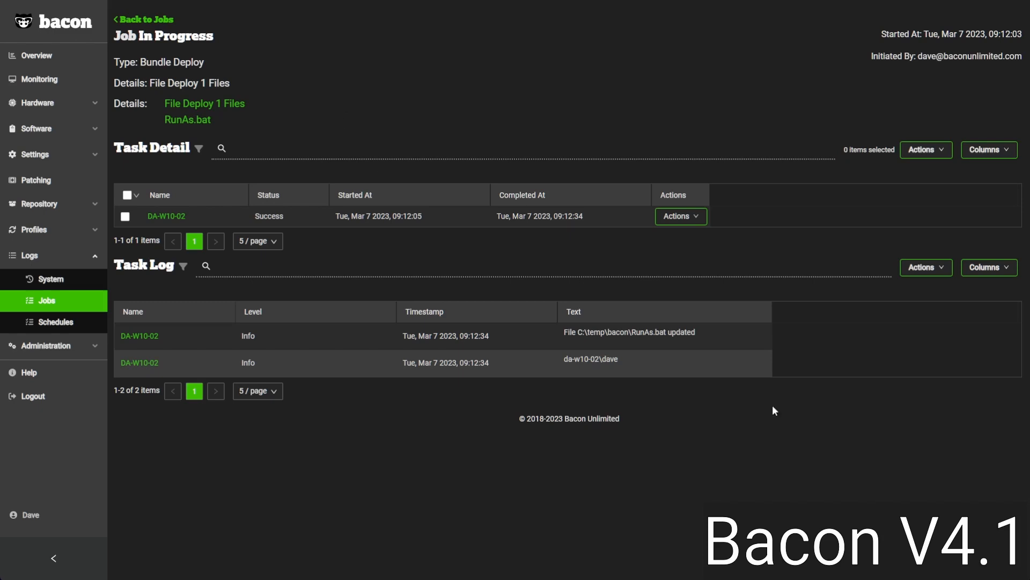
mouse_move(625, 336)
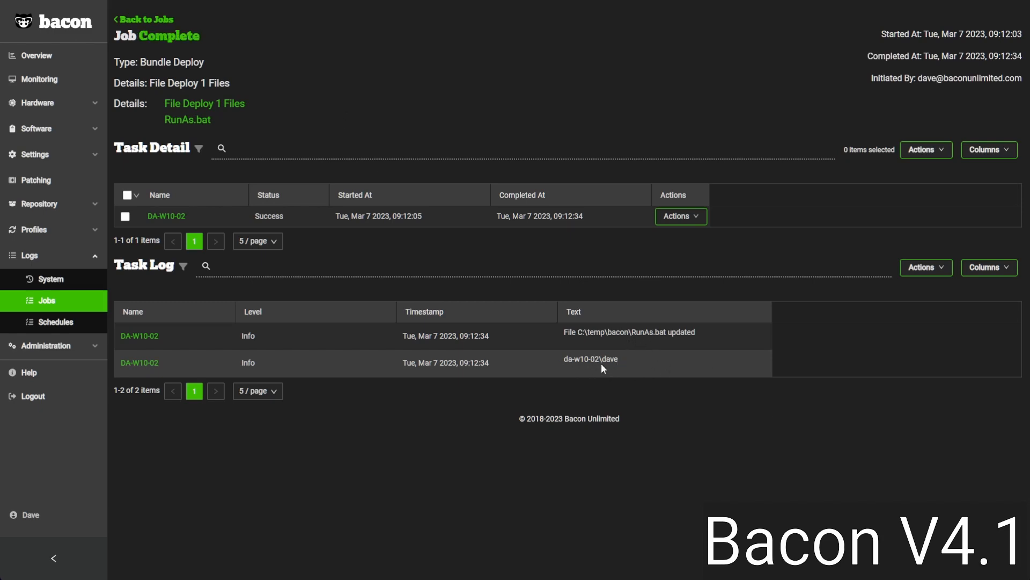
mouse_move(606, 364)
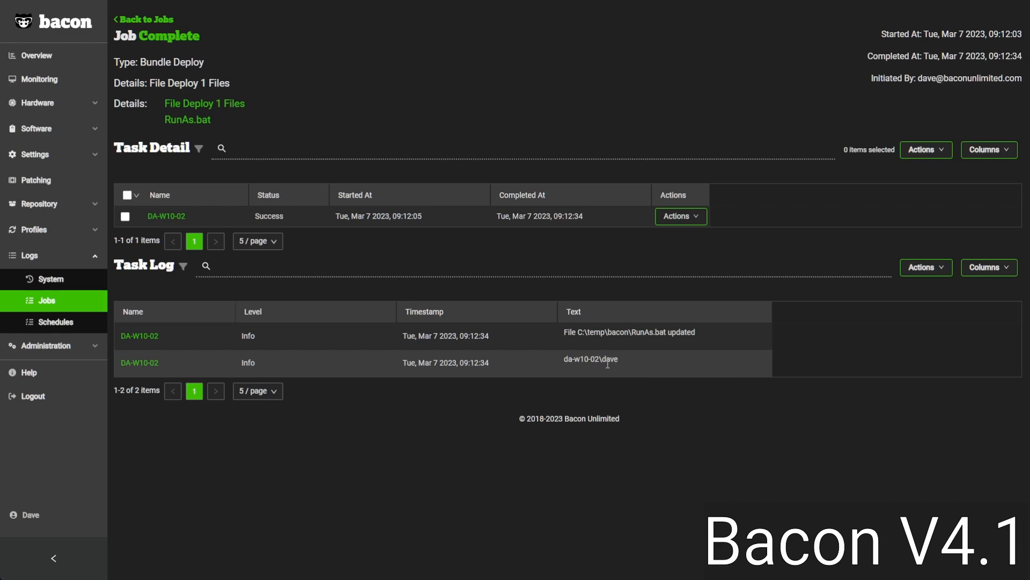
mouse_move(603, 293)
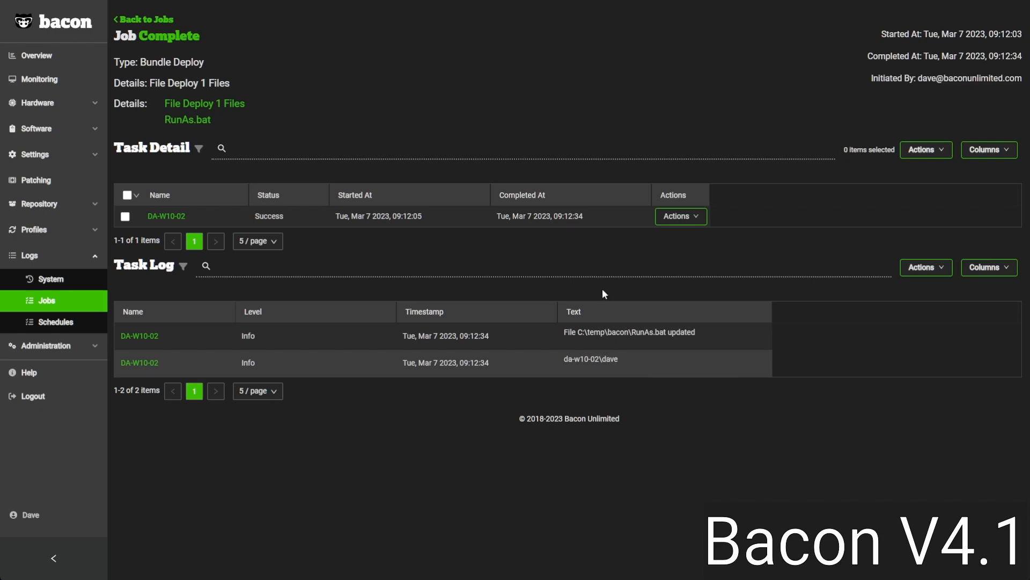
mouse_move(580, 313)
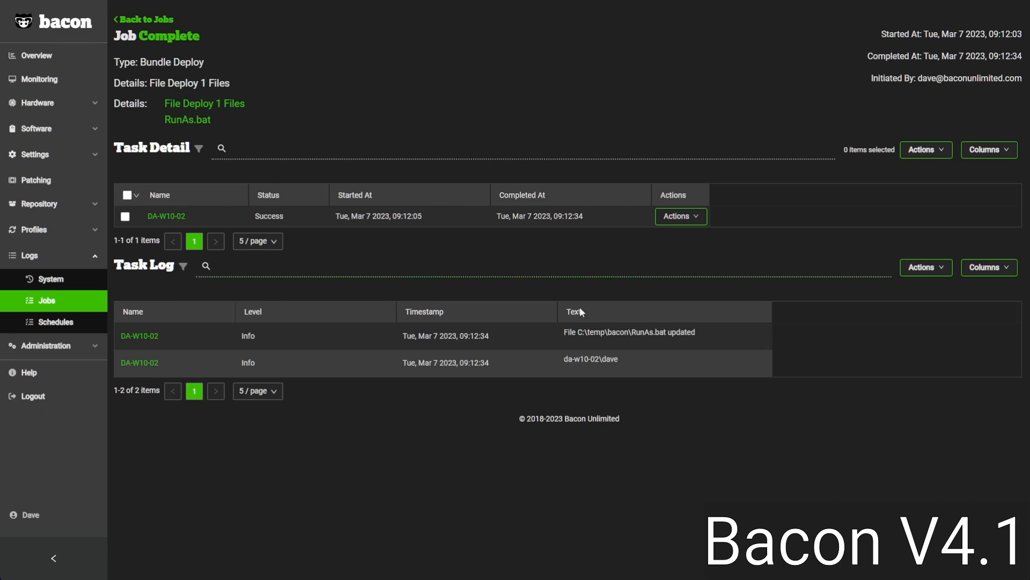
mouse_move(580, 344)
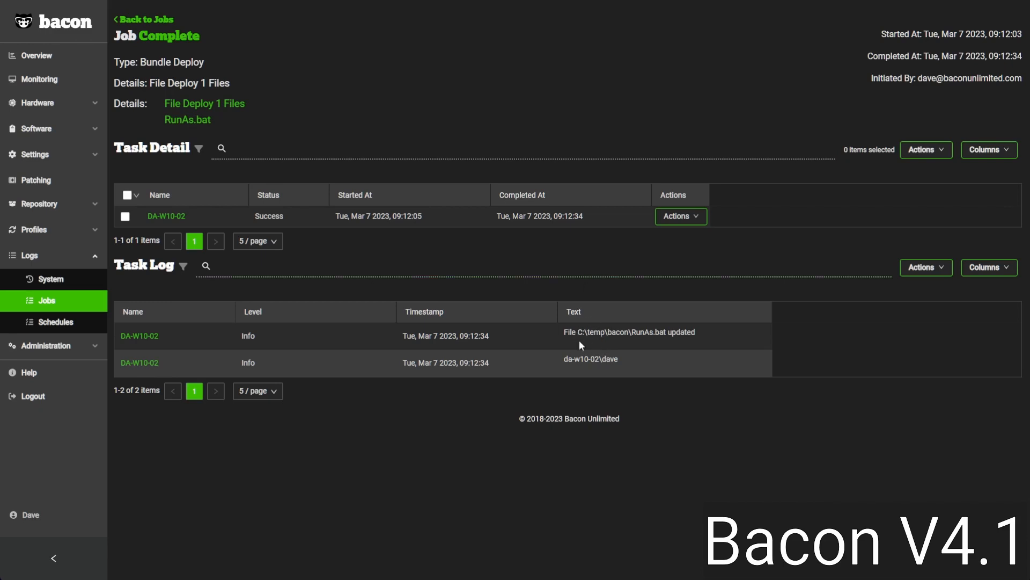